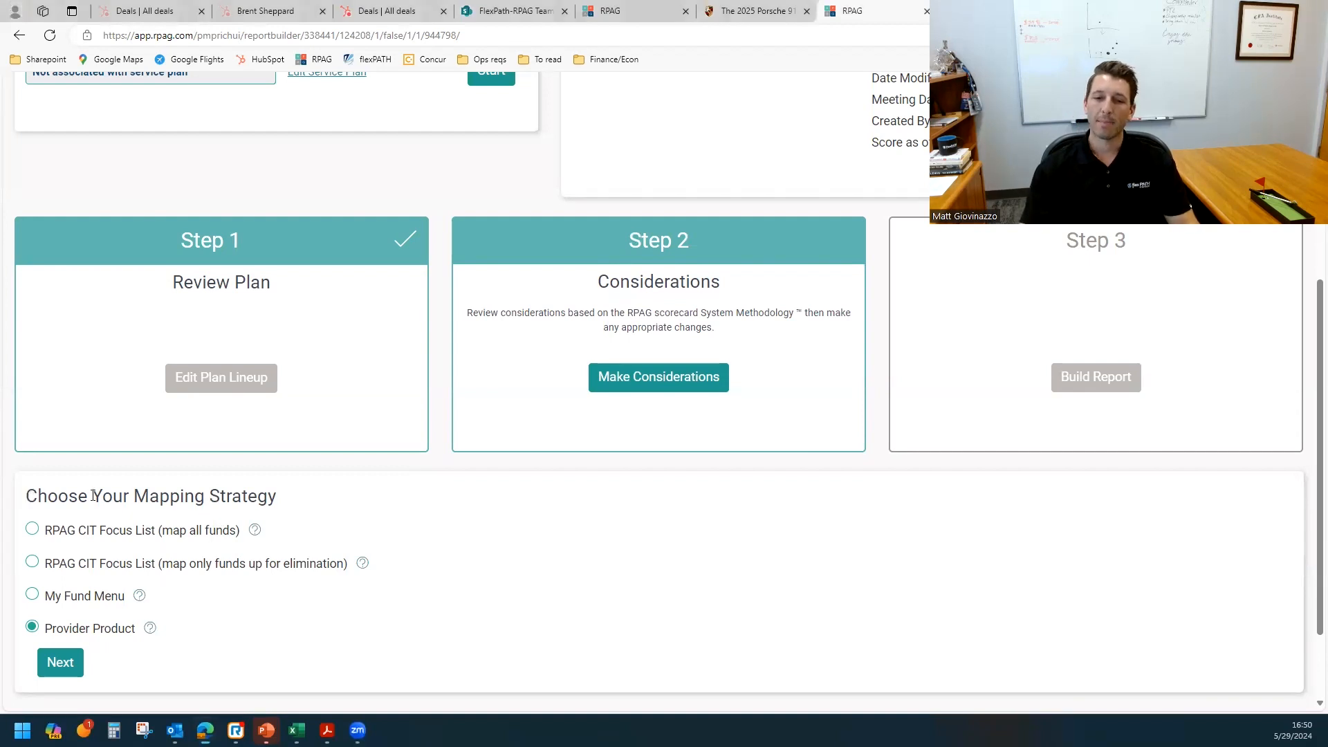
- Review the mapping strategy options and the proposed average score calculation
{"action": "triple_click", "coordinate": [151, 496]}
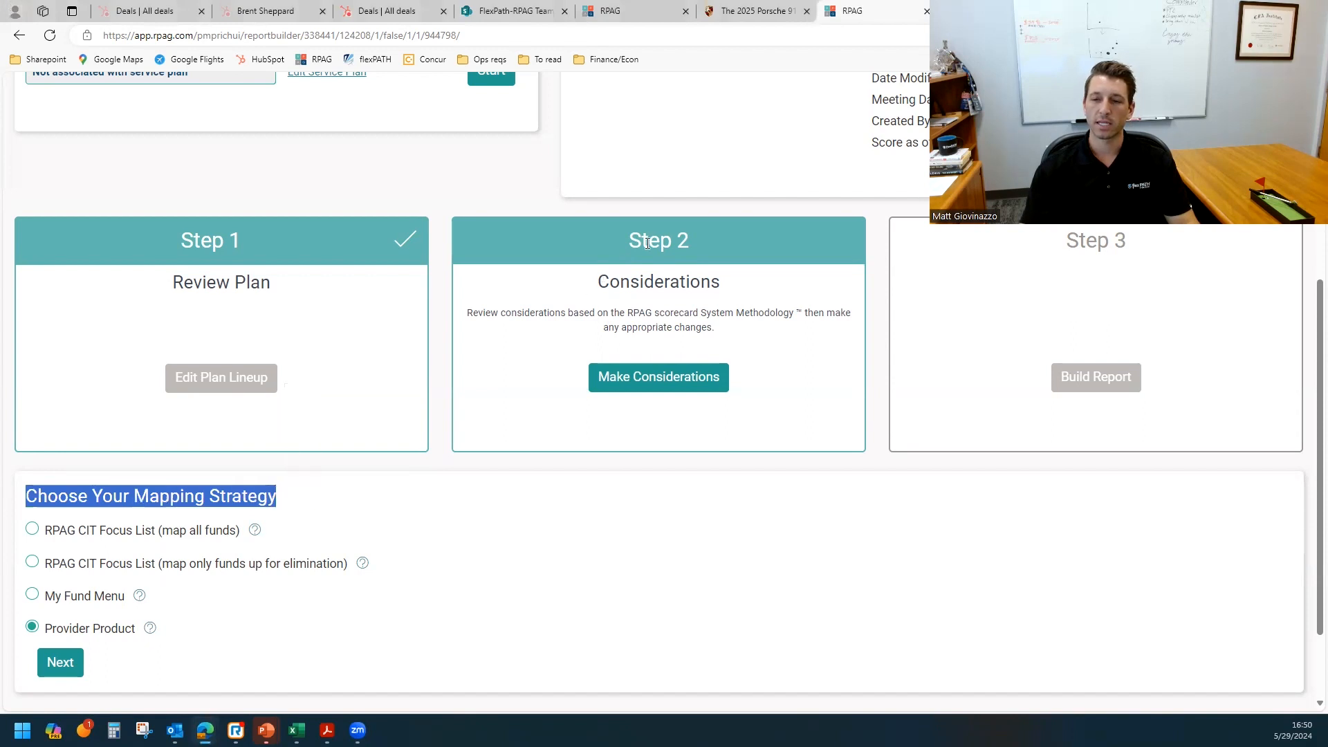
{"action": "mouse_move", "coordinate": [597, 282]}
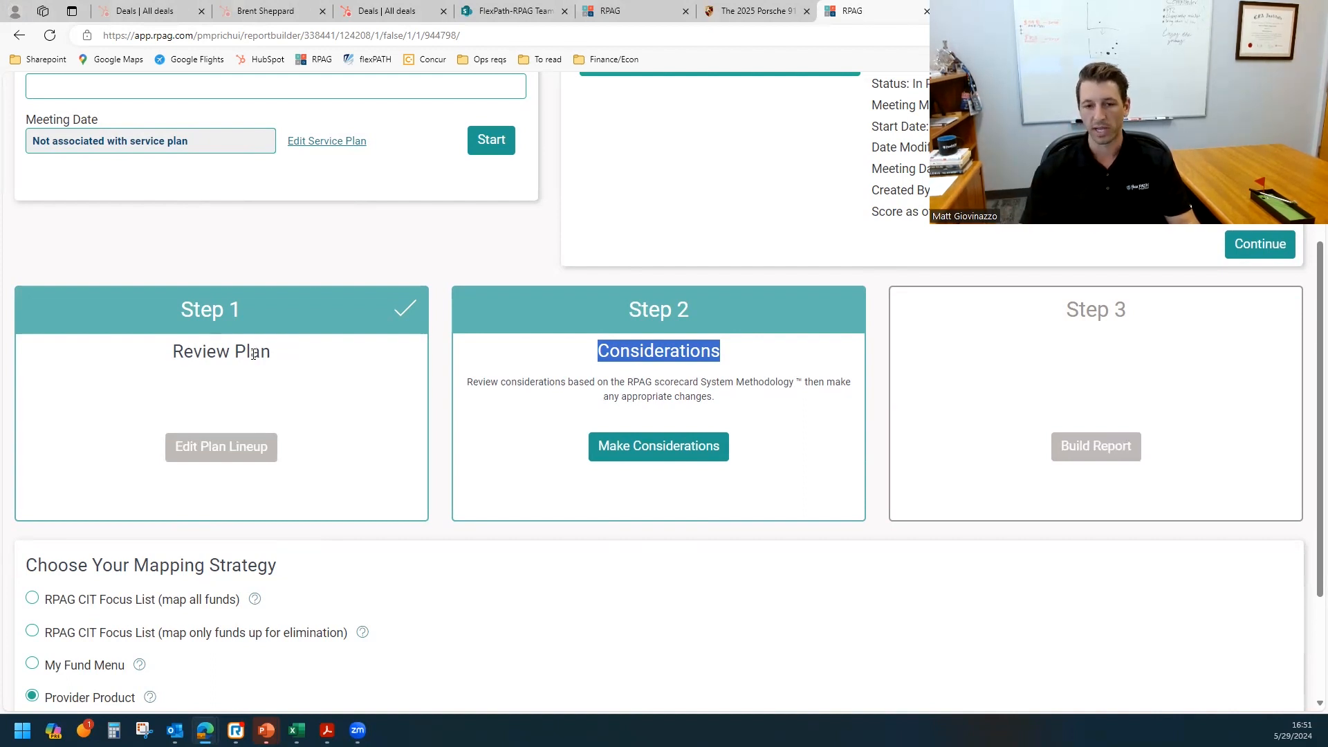
{"action": "scroll", "scroll_direction": "down", "scroll_amount": 3}
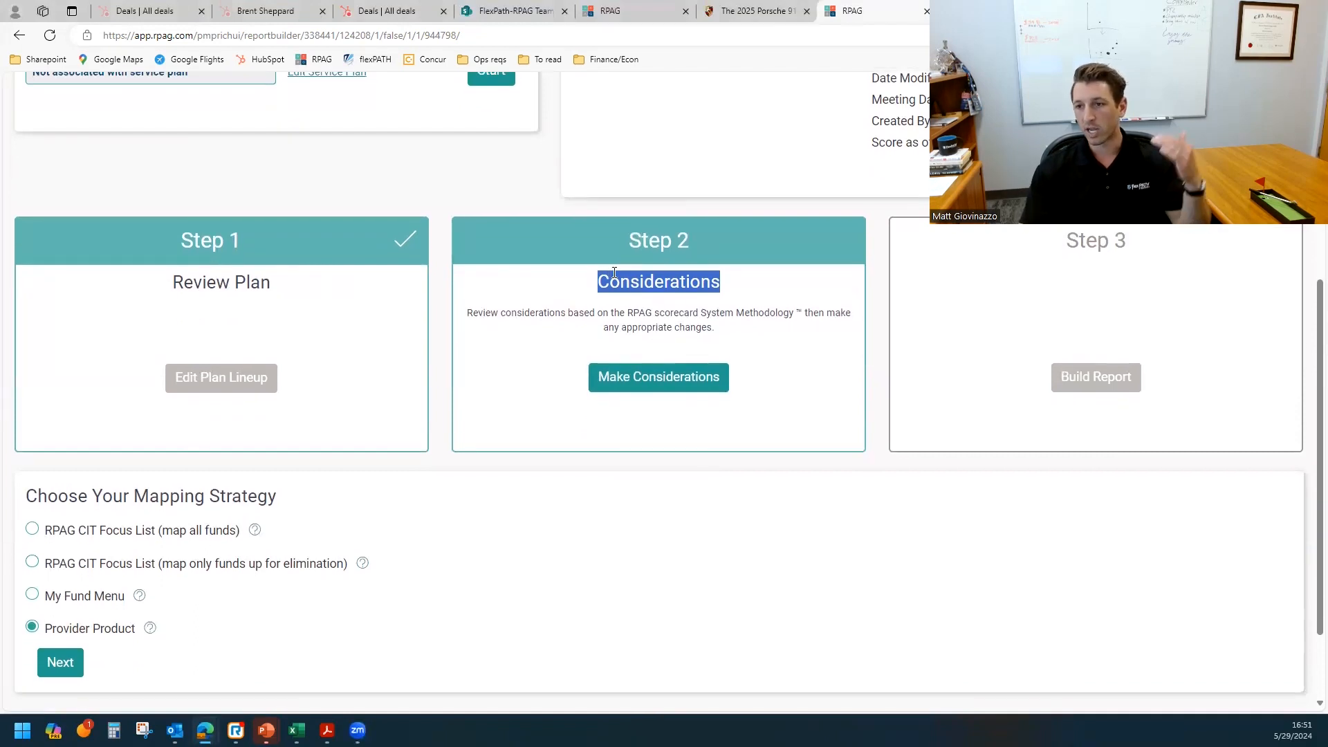
{"action": "mouse_move", "coordinate": [339, 412]}
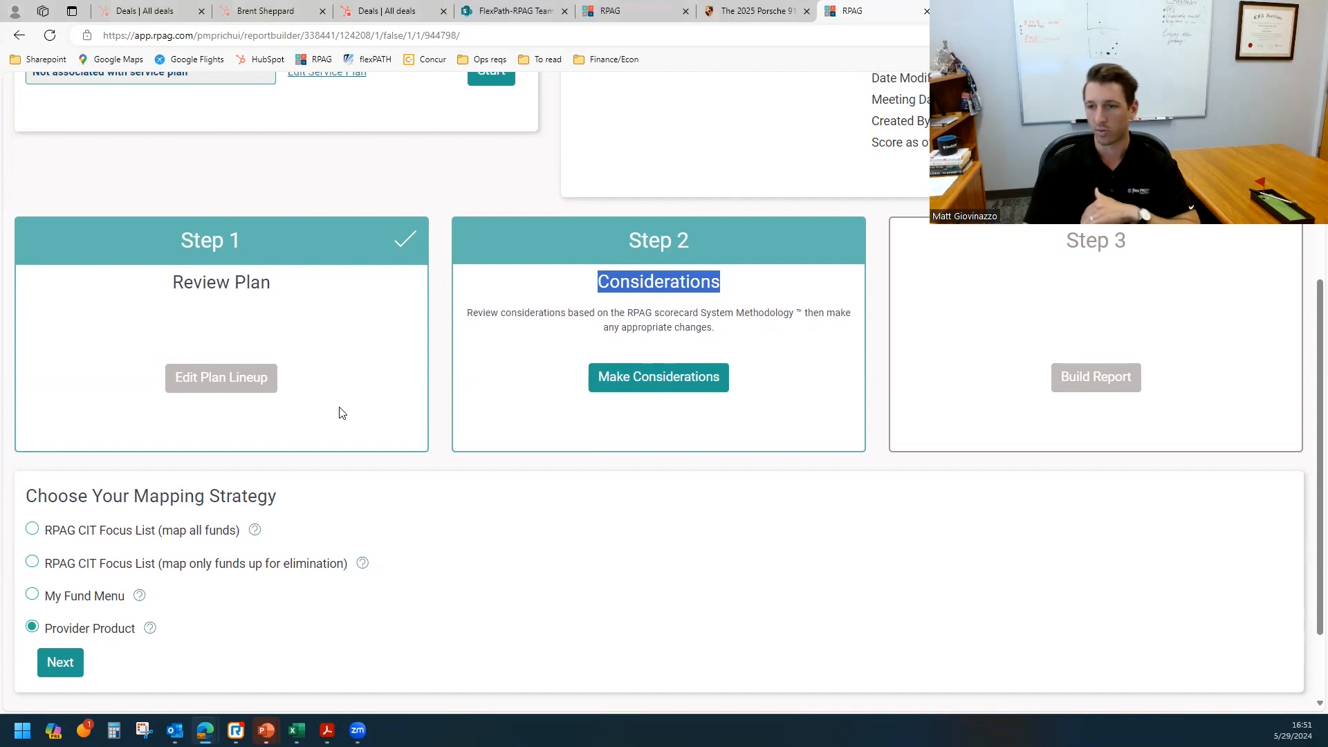
{"action": "mouse_move", "coordinate": [98, 550]}
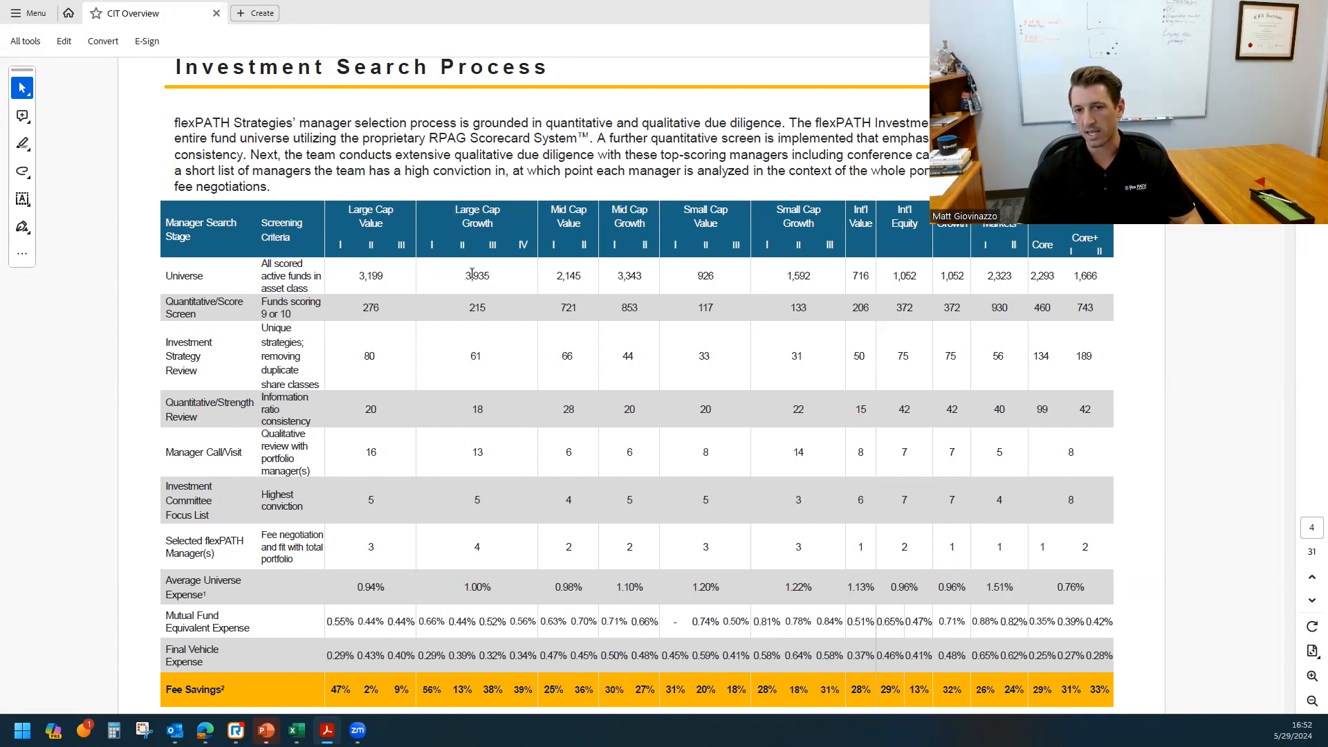
{"action": "double_click", "coordinate": [476, 275]}
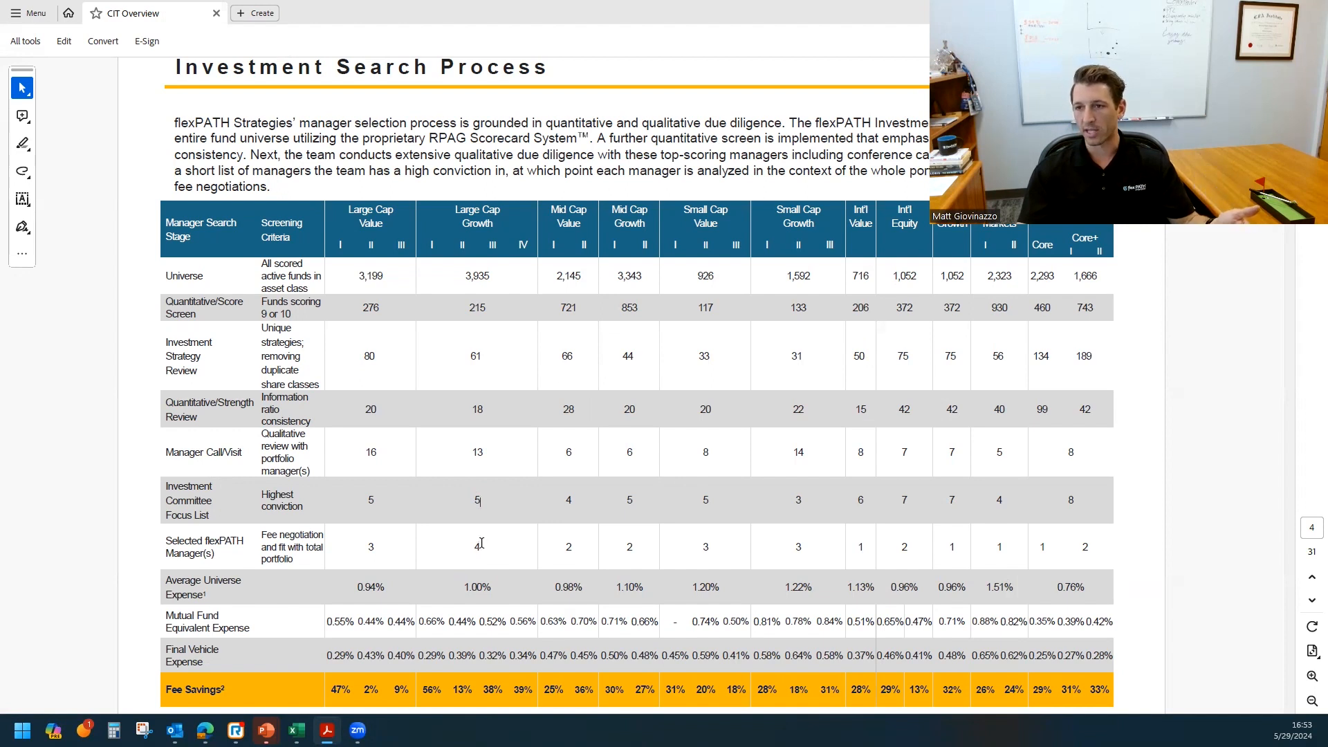
{"action": "scroll", "scroll_direction": "down", "scroll_amount": 3}
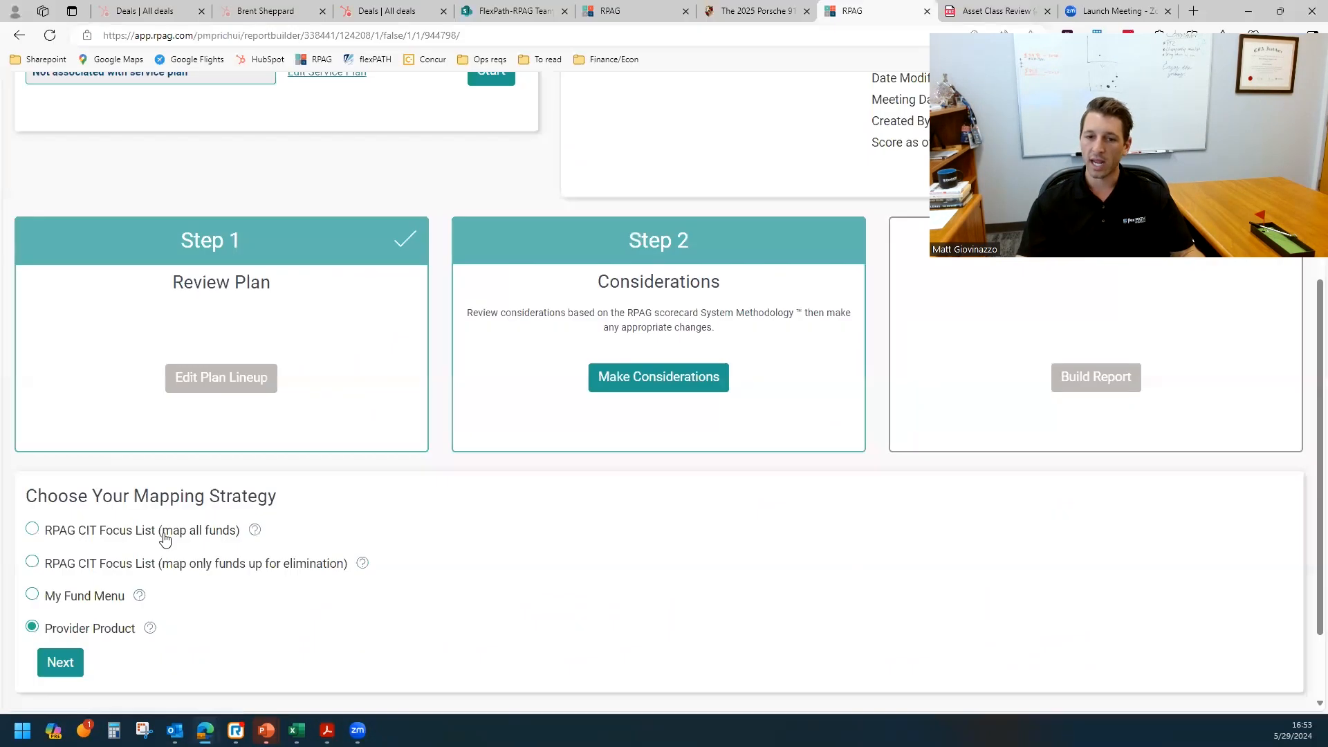
{"action": "right_click", "coordinate": [200, 530]}
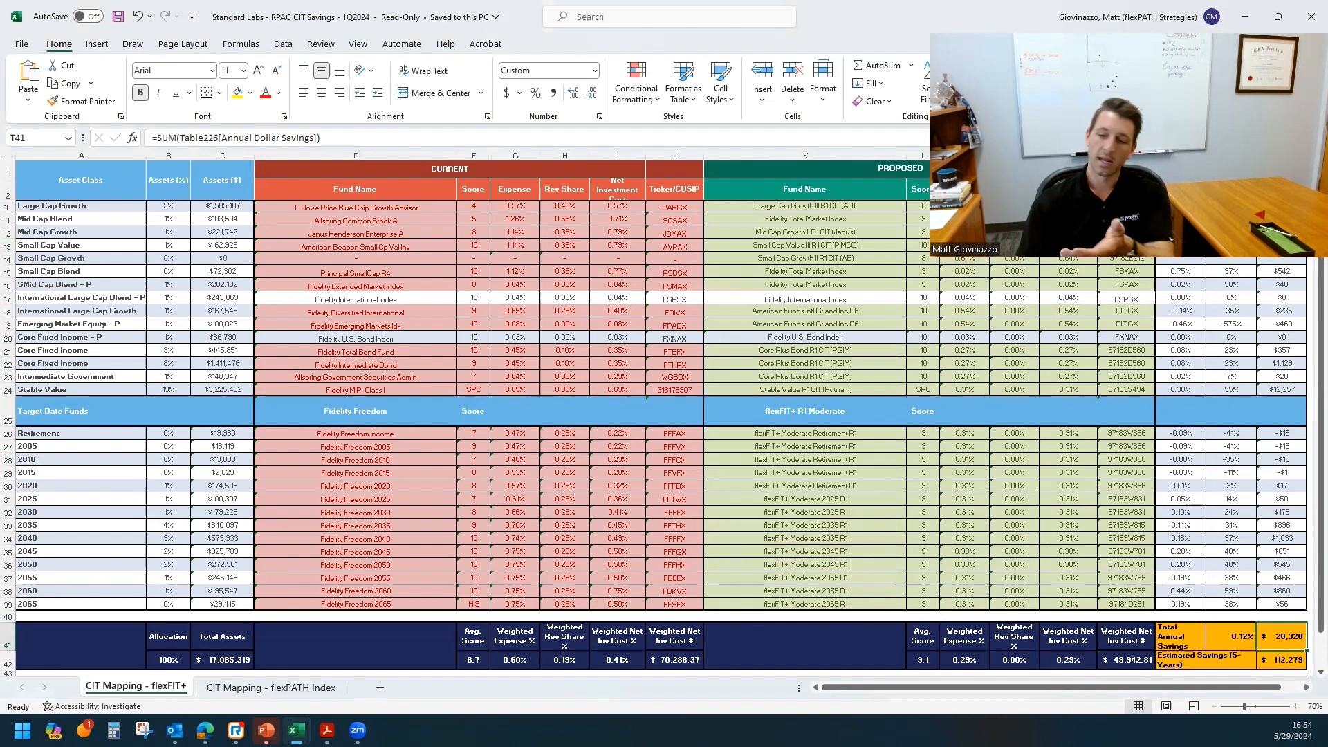
{"action": "scroll", "scroll_direction": "down", "scroll_amount": 3}
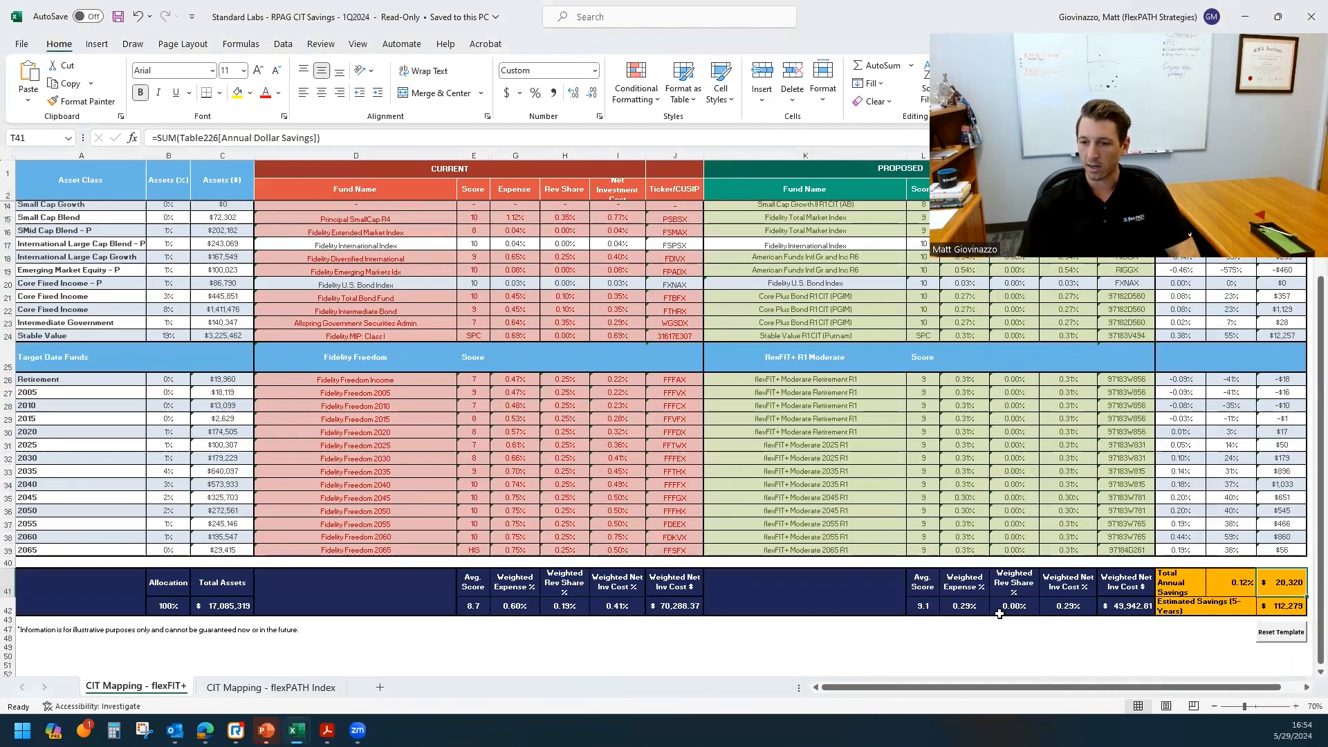
{"action": "left_click", "coordinate": [921, 606]}
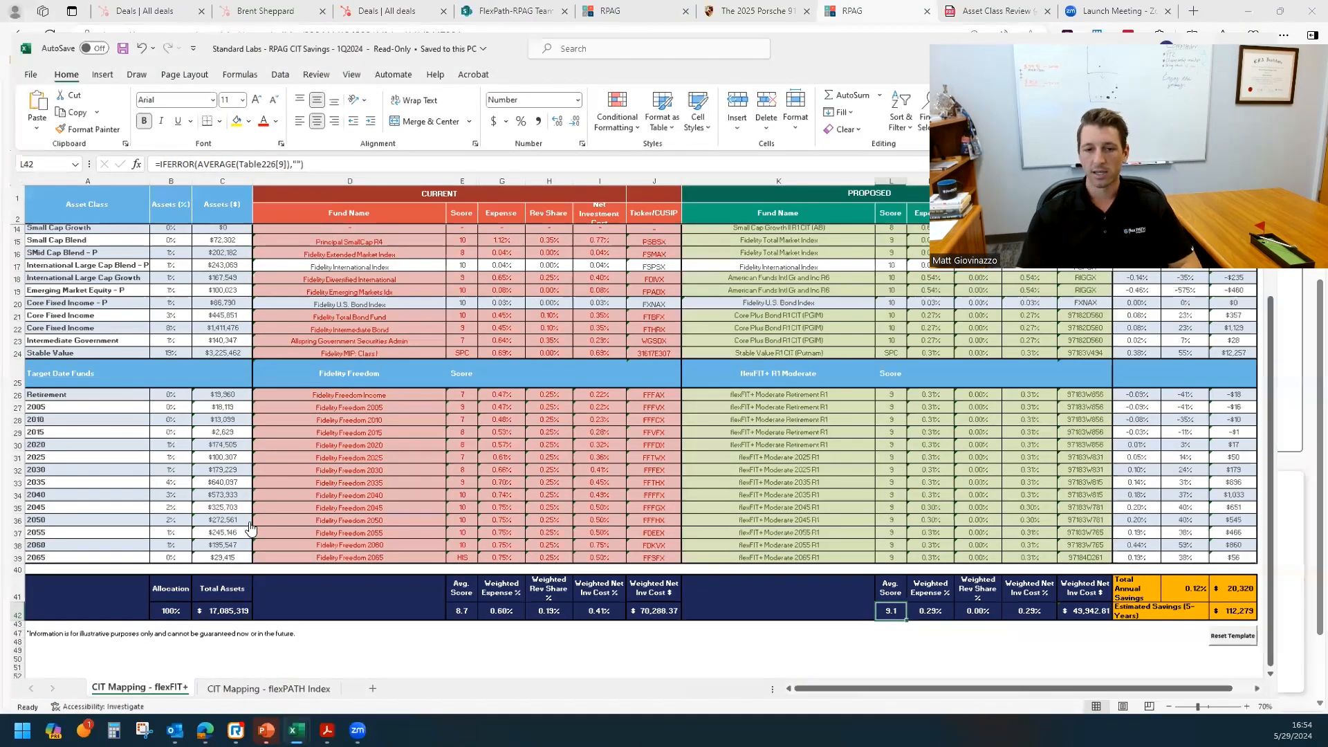
- Choose My Fund Menu as the mapping strategy, leaving source and product empty
{"action": "left_click", "coordinate": [855, 11]}
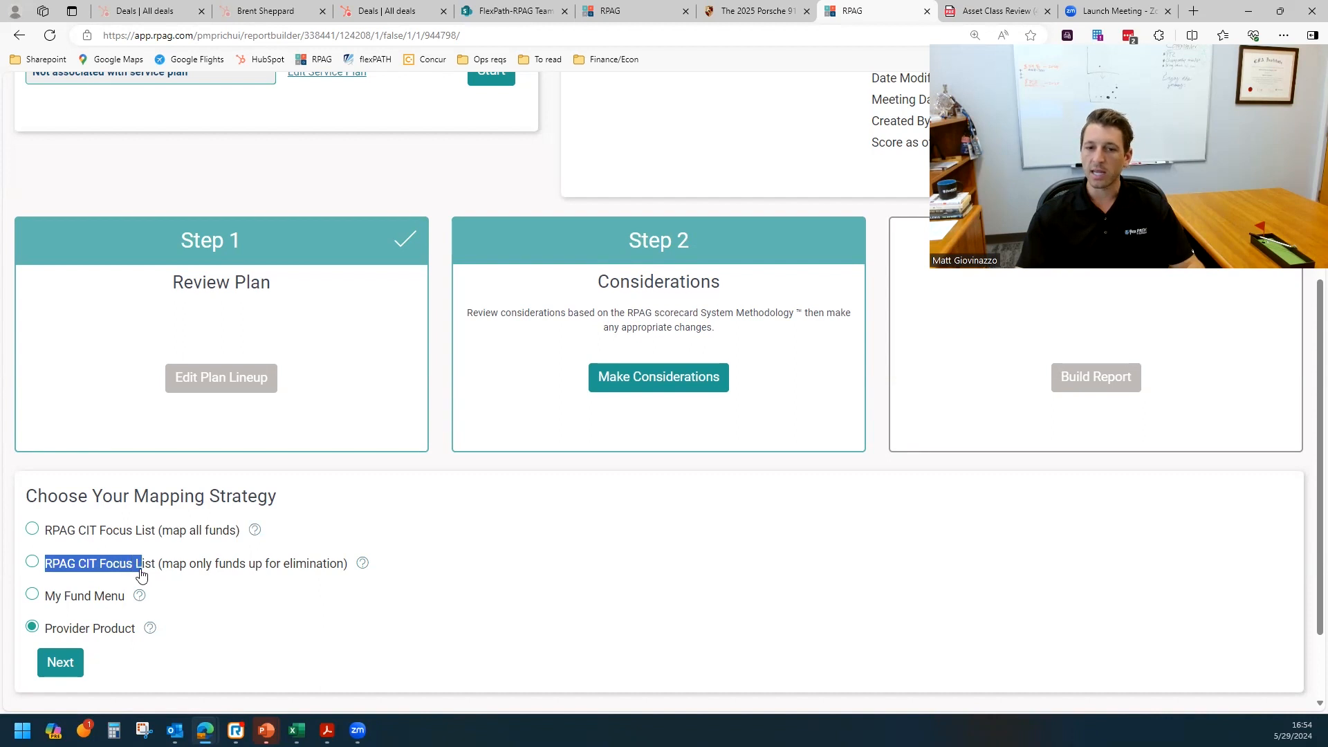
{"action": "left_click_drag", "start_coordinate": [141, 574], "coordinate": [331, 563]}
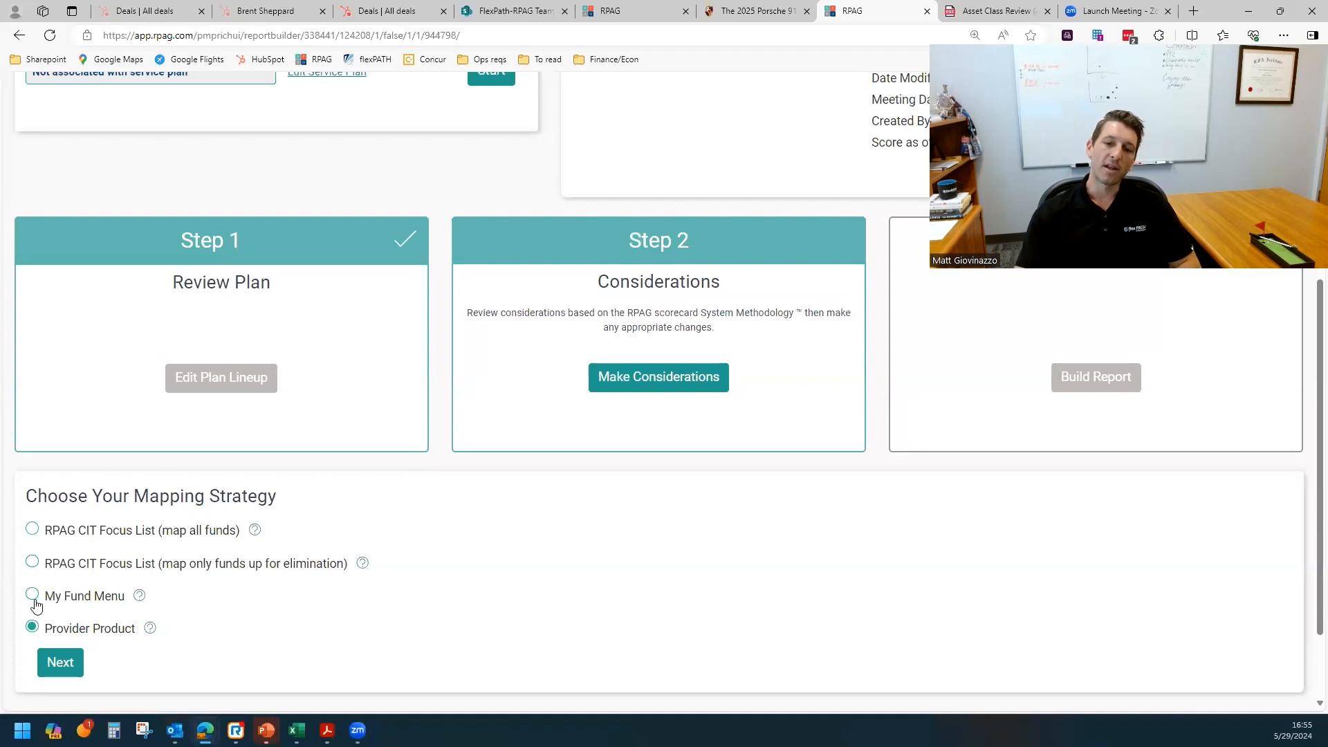
{"action": "left_click", "coordinate": [32, 595]}
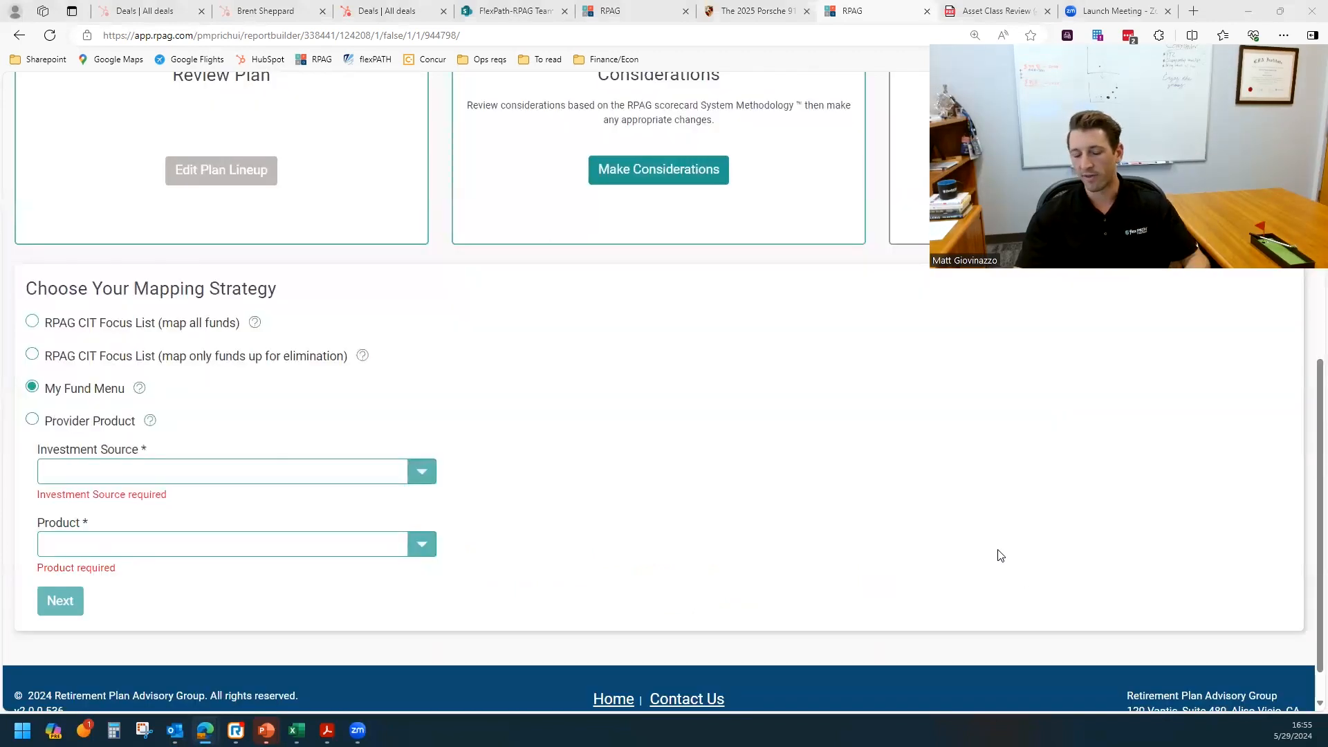
{"action": "mouse_move", "coordinate": [991, 551]}
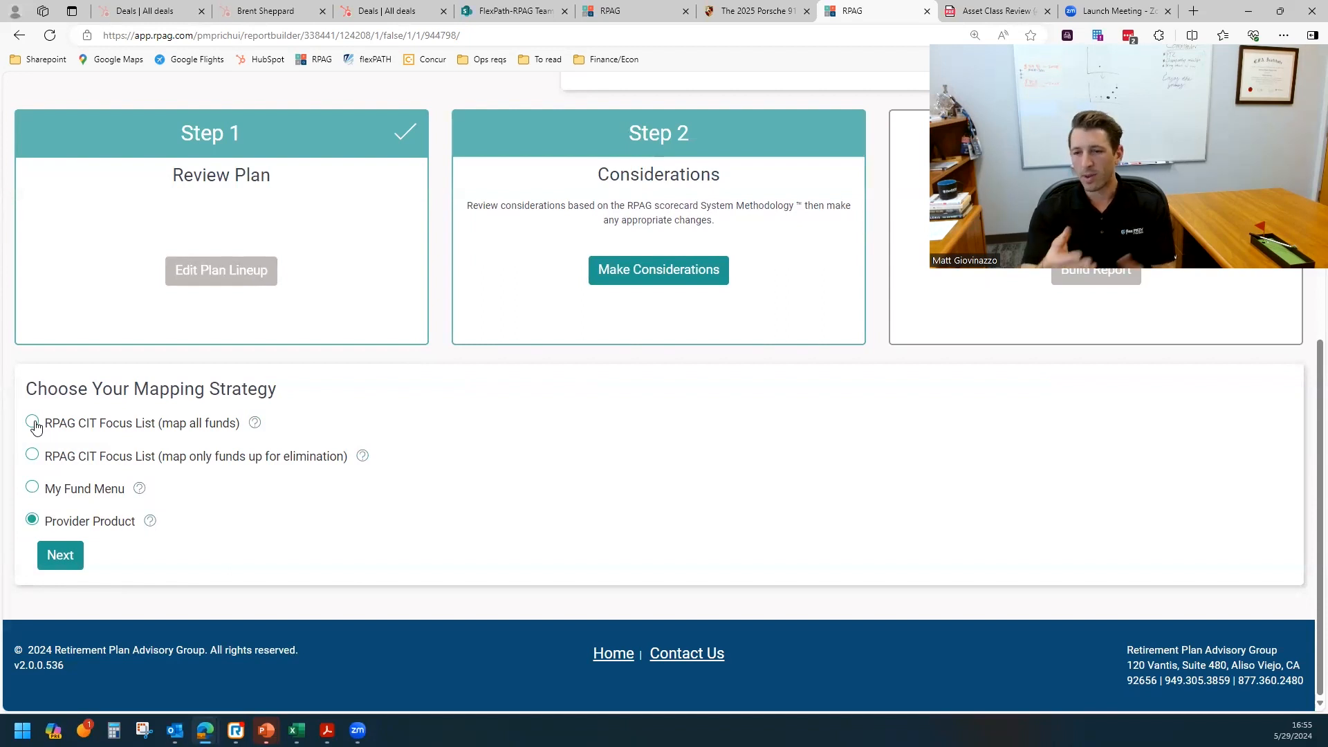
{"action": "mouse_move", "coordinate": [62, 526]}
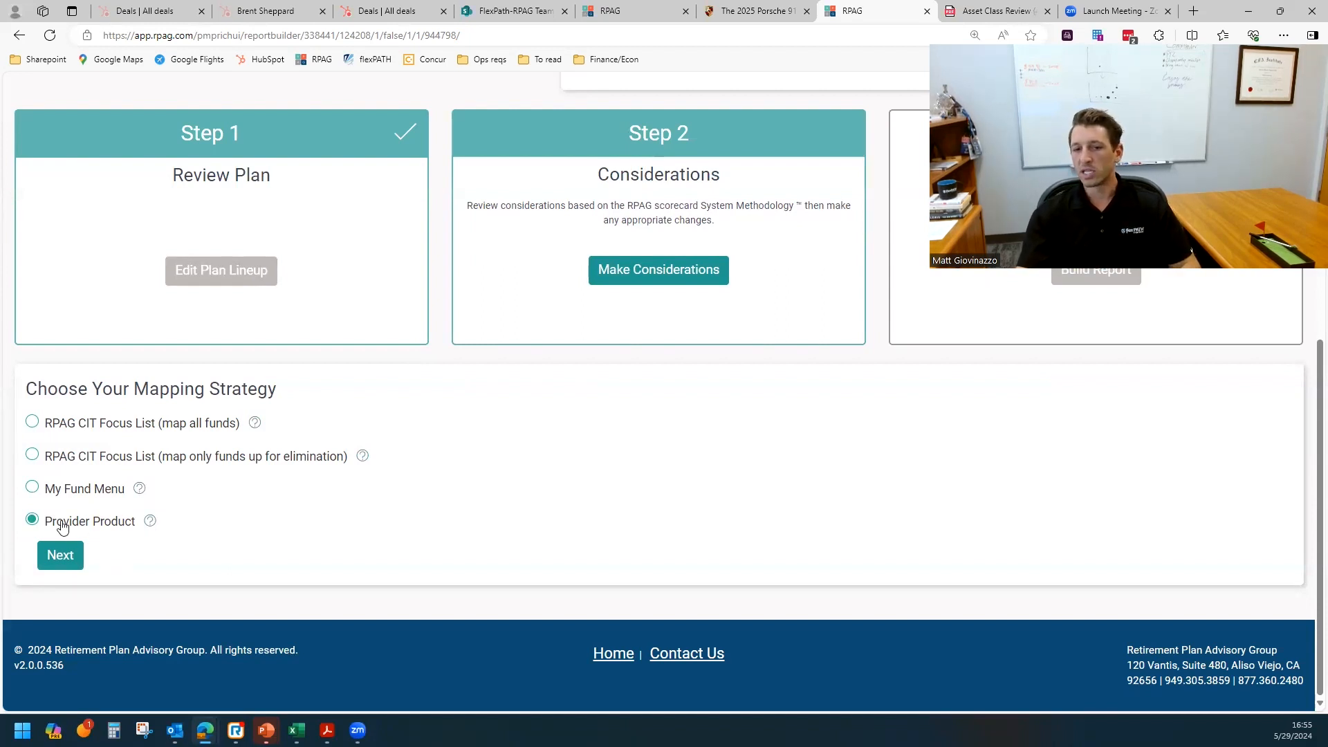
- Continue to Step 2 Considerations for Hillcrest with Provider Product mapping
{"action": "left_click", "coordinate": [60, 555]}
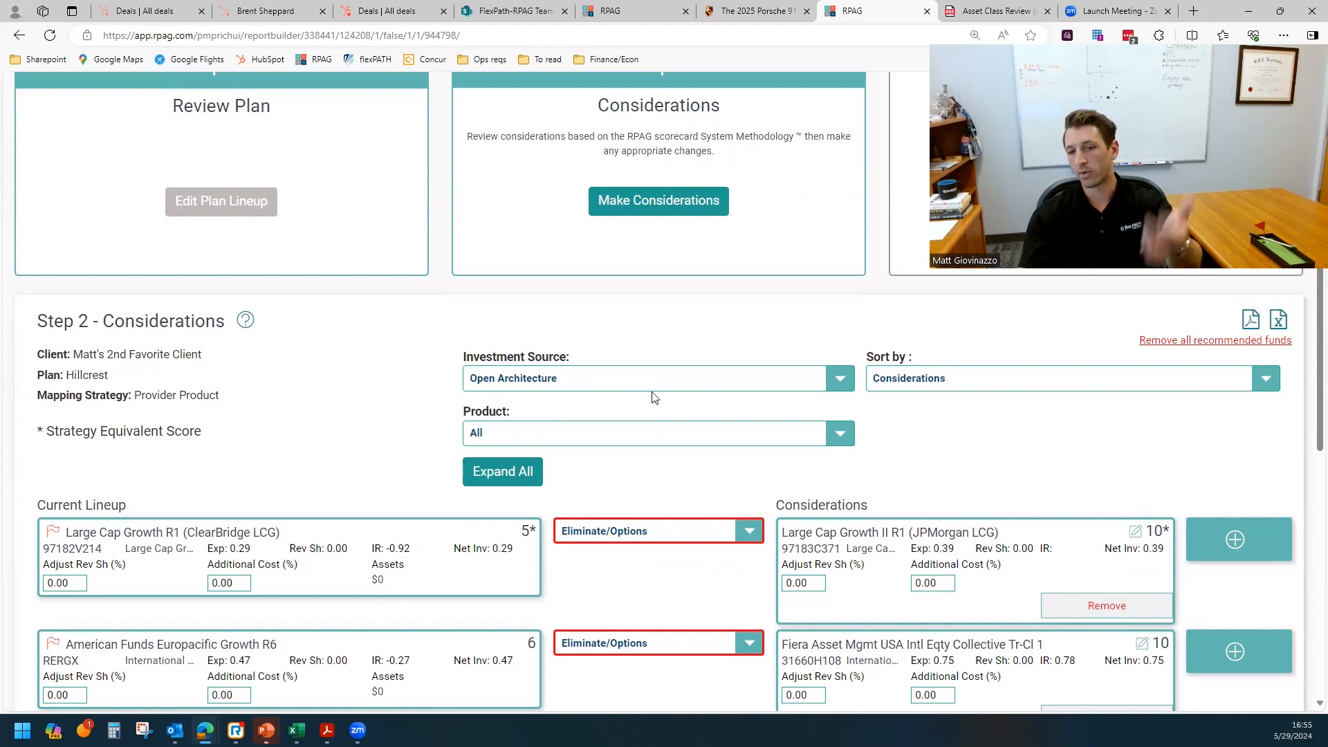
- Set the Investment Source to Empower, leaving the product blank
{"action": "scroll", "scroll_direction": "down", "scroll_amount": 3}
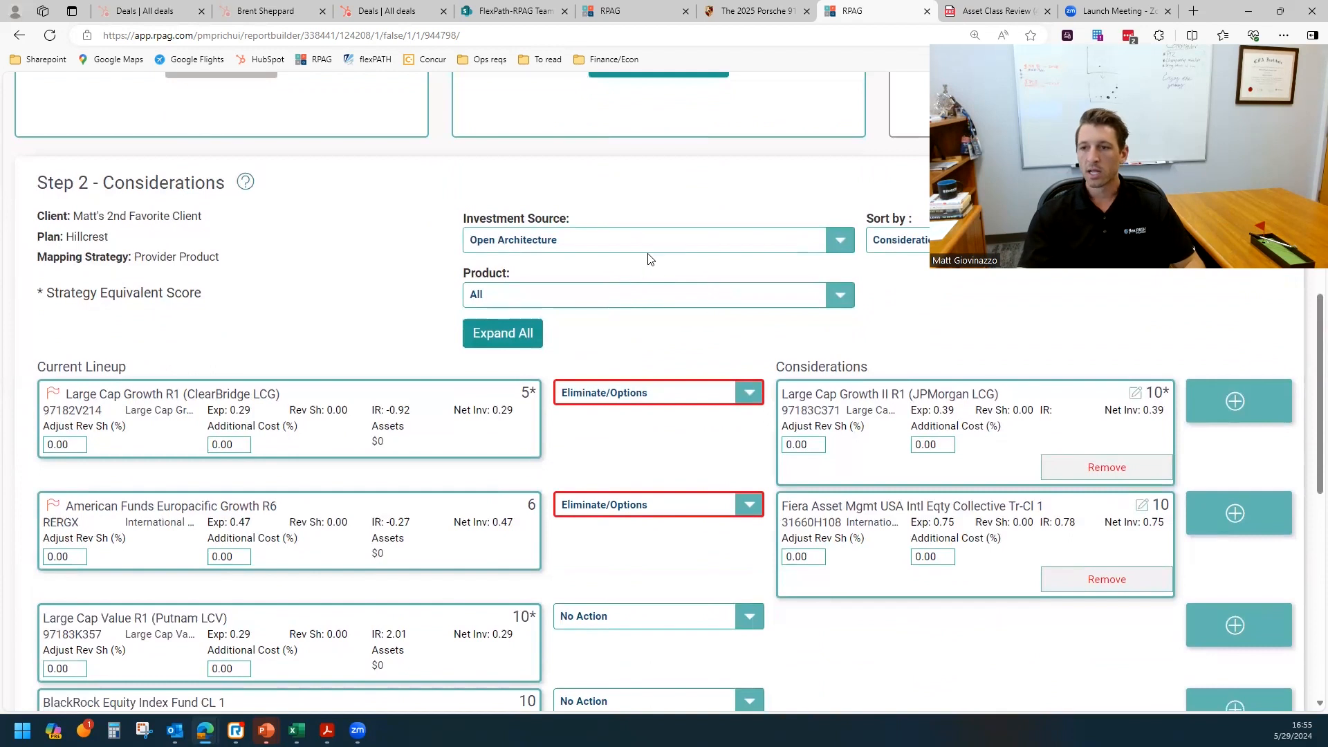
{"action": "left_click", "coordinate": [838, 240]}
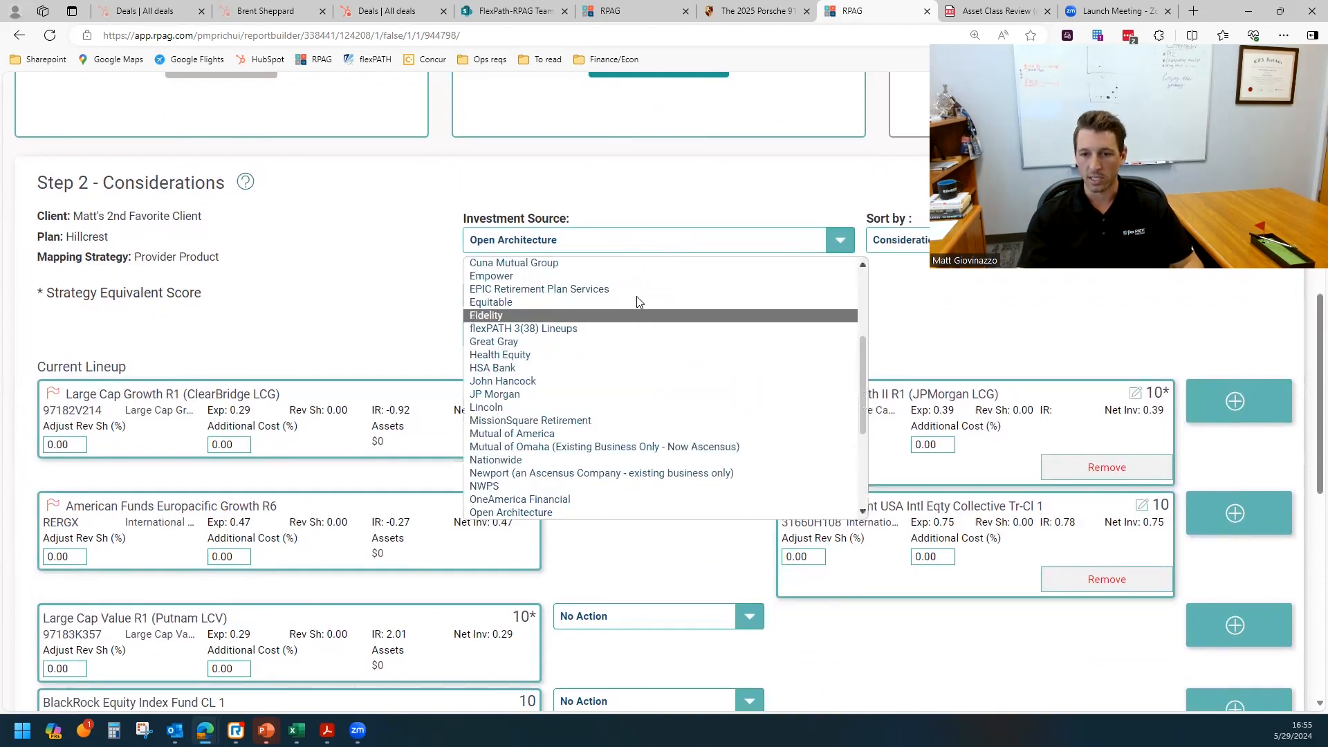
{"action": "left_click", "coordinate": [491, 275]}
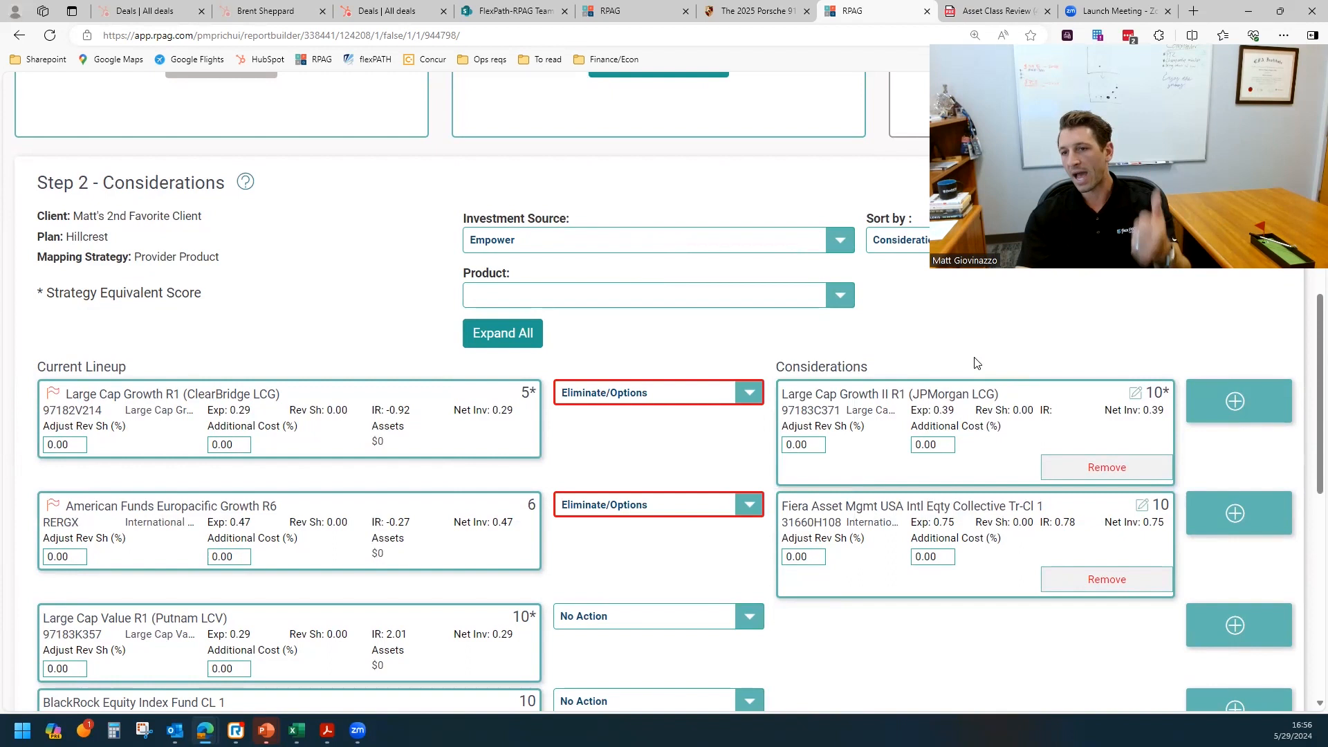
{"action": "mouse_move", "coordinate": [946, 372]}
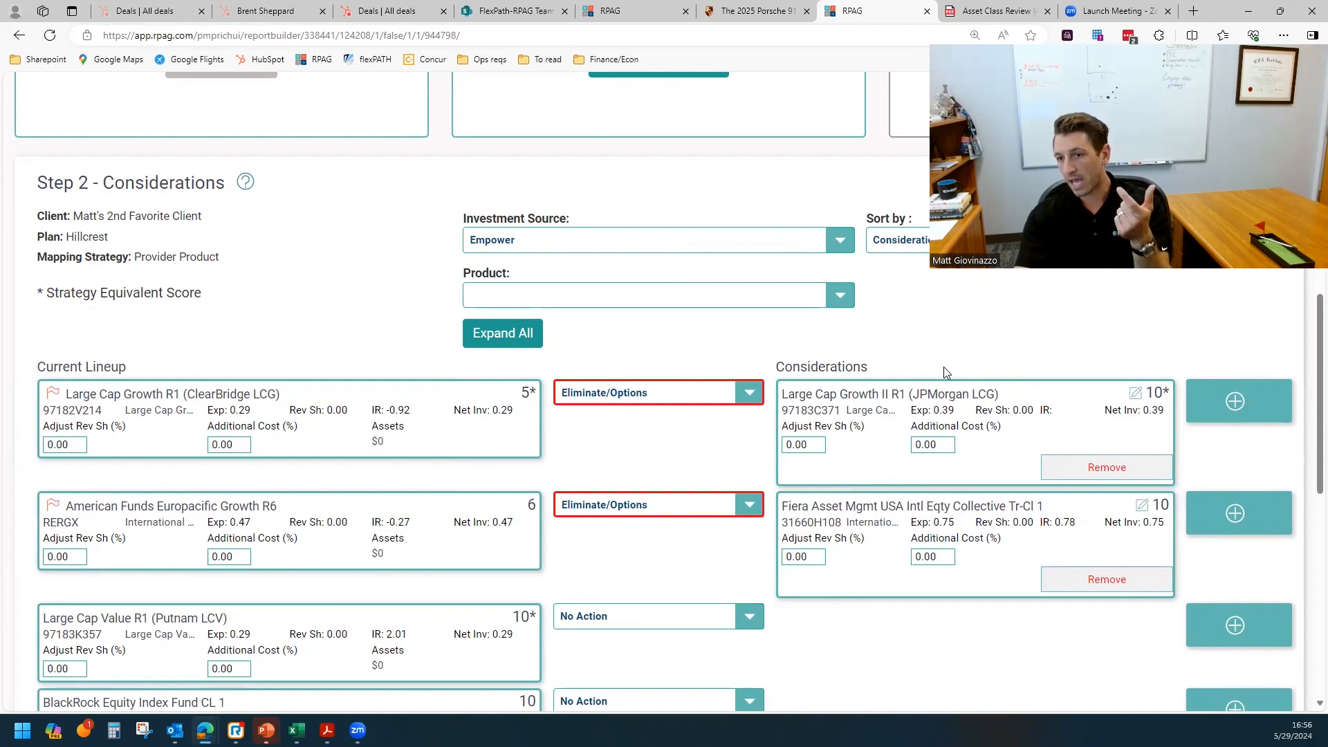
{"action": "mouse_move", "coordinate": [908, 358]}
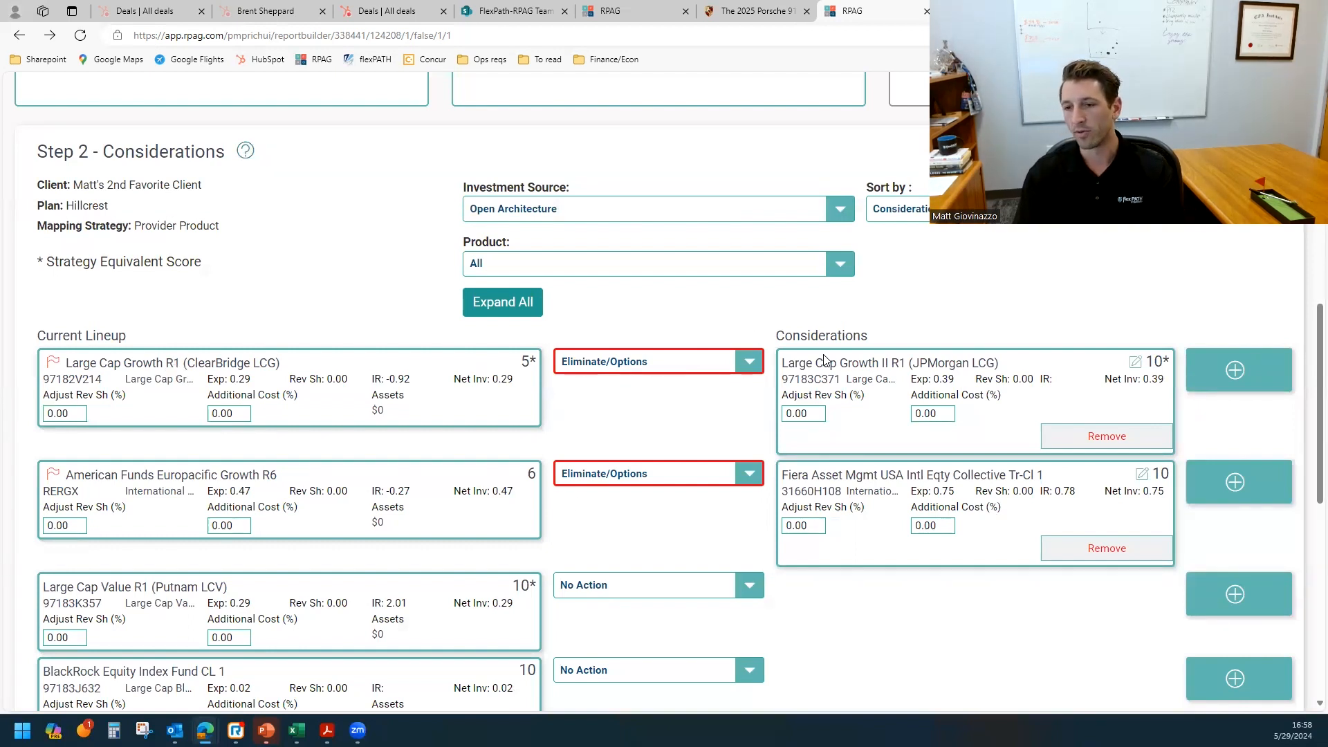
{"action": "mouse_move", "coordinate": [783, 369]}
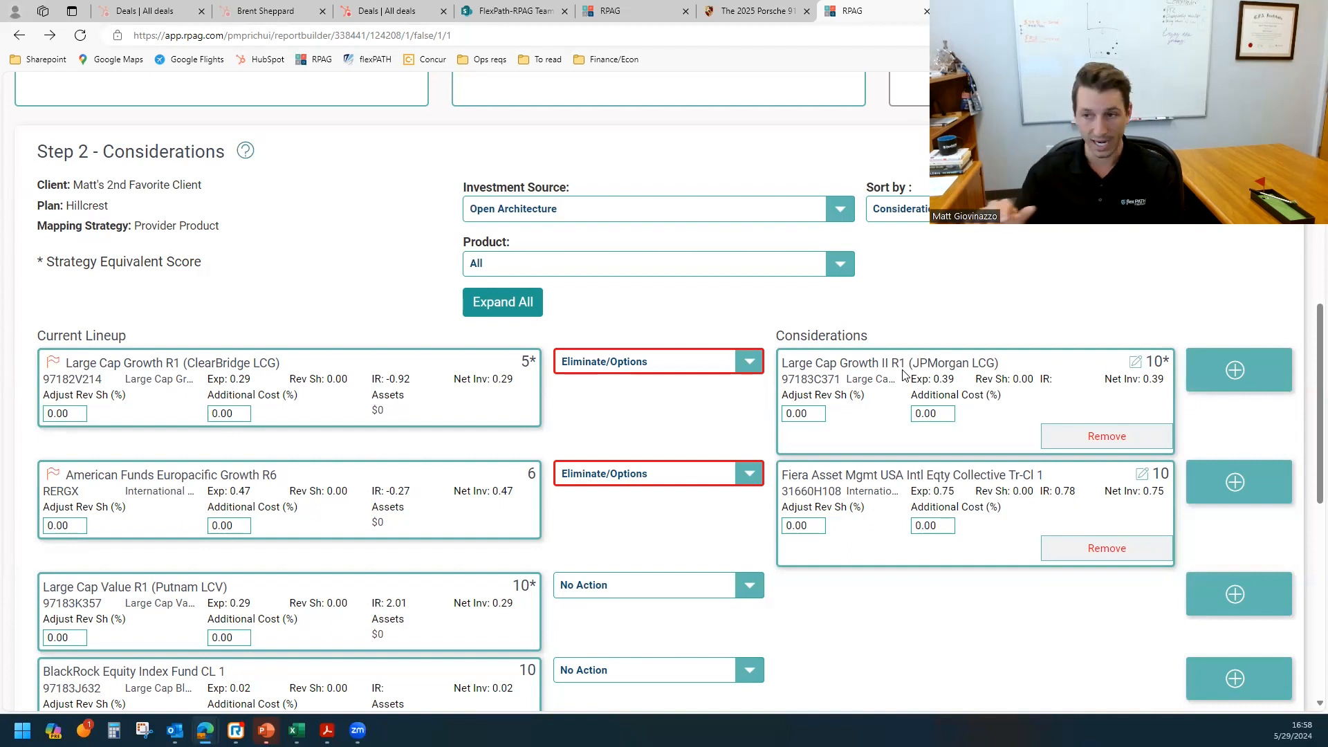
- Scroll down through the Step 2 considerations fund list
{"action": "scroll", "scroll_direction": "down", "scroll_amount": 3}
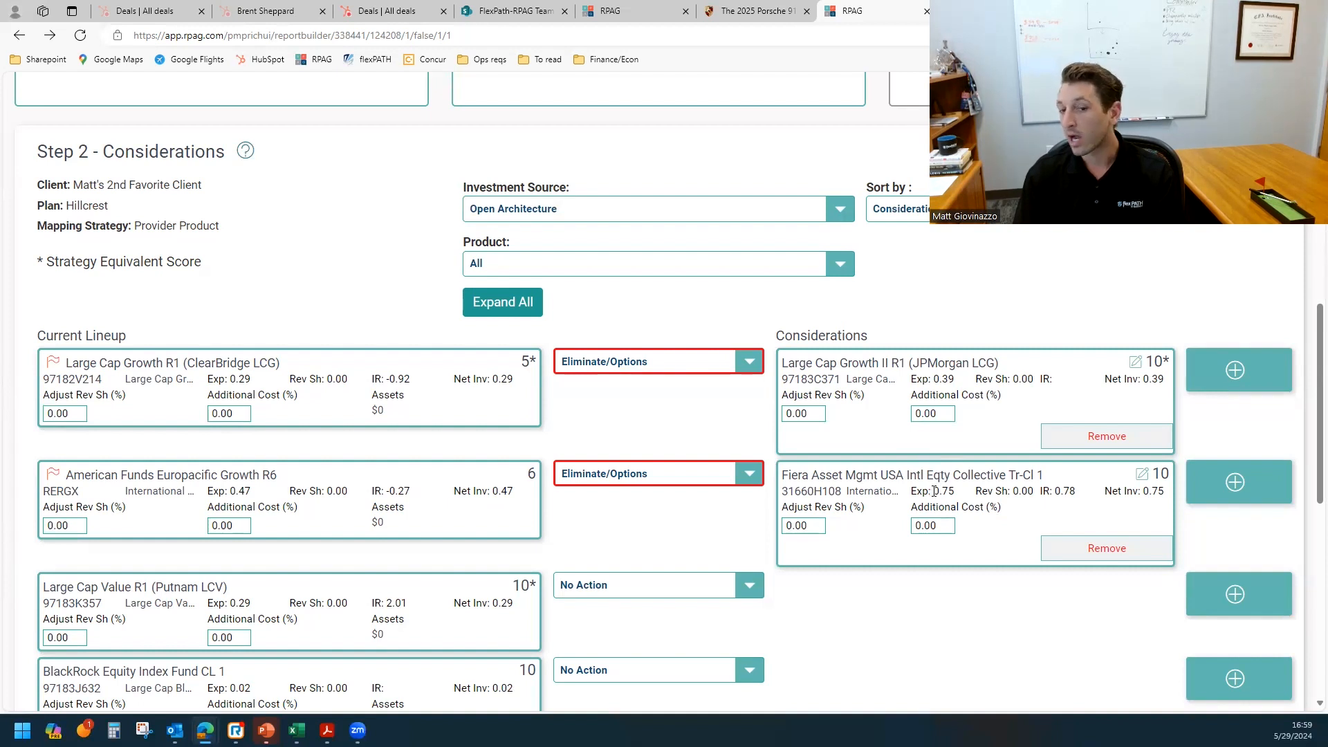
{"action": "mouse_move", "coordinate": [260, 500]}
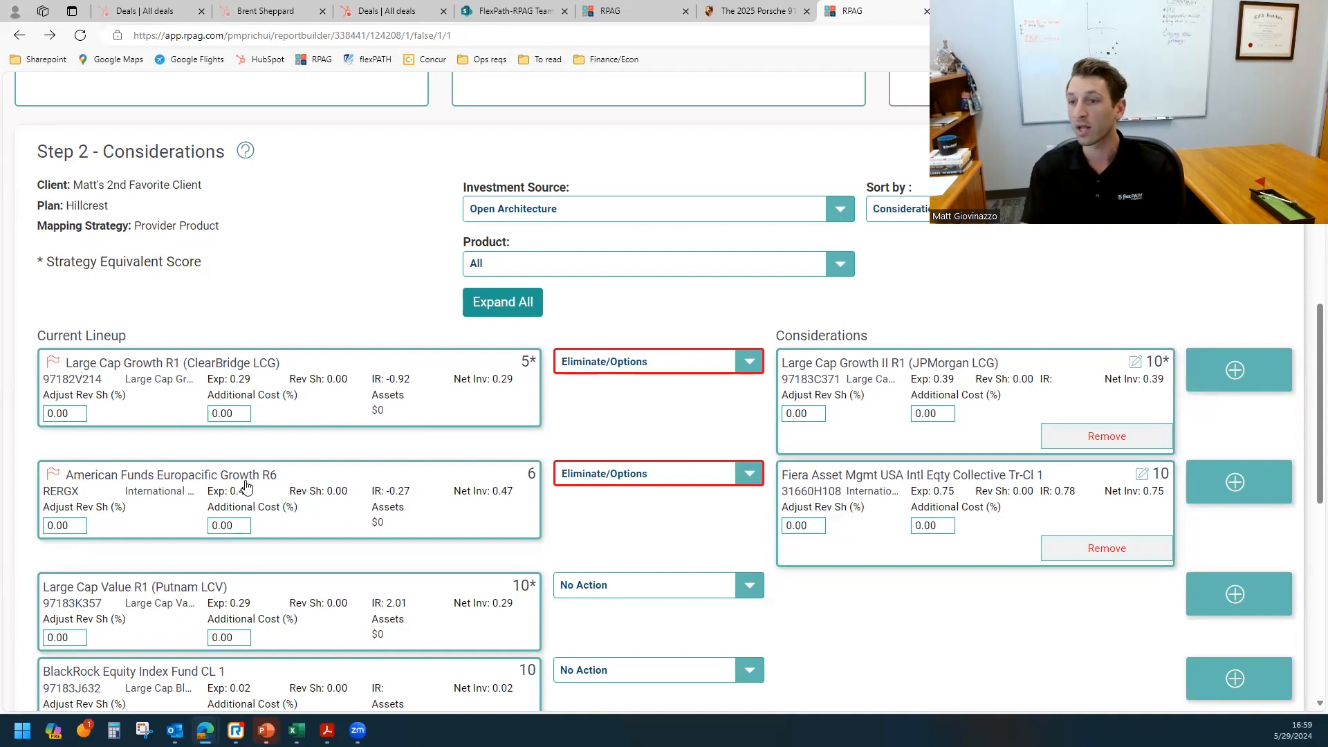
{"action": "mouse_move", "coordinate": [1161, 473]}
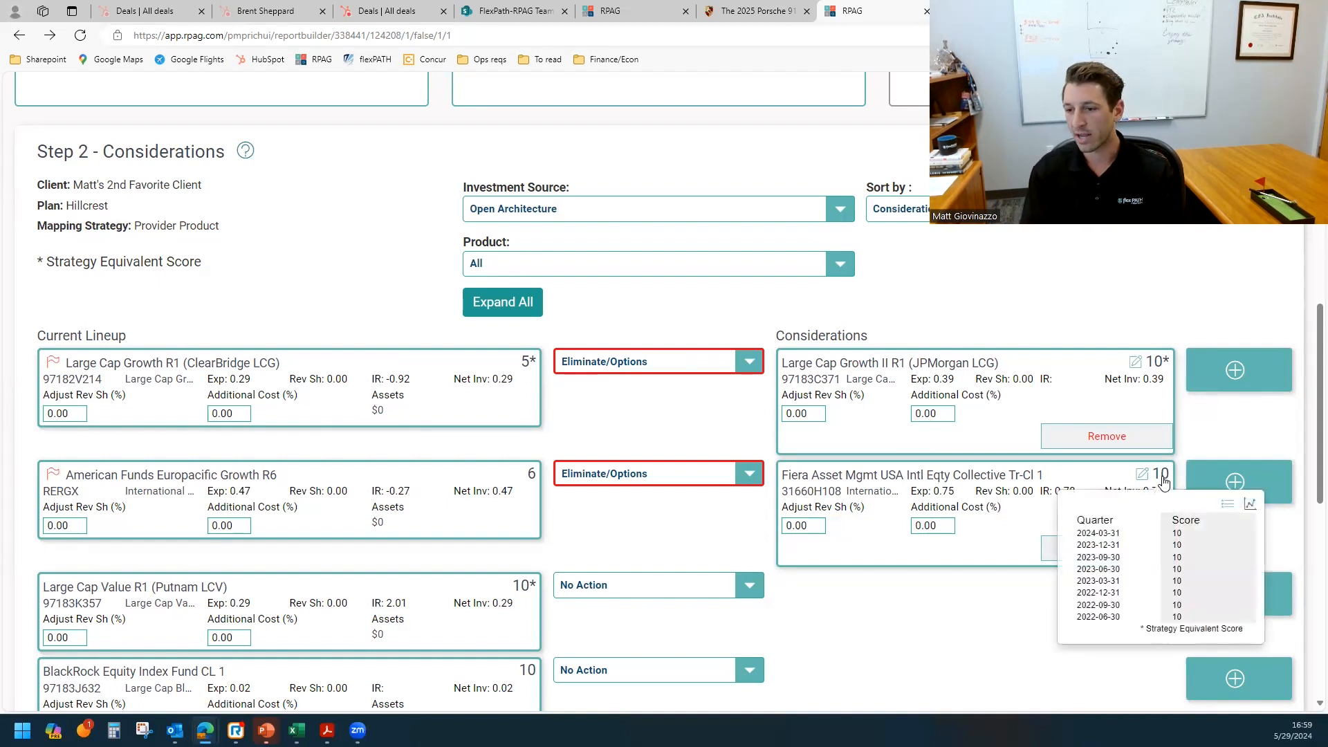